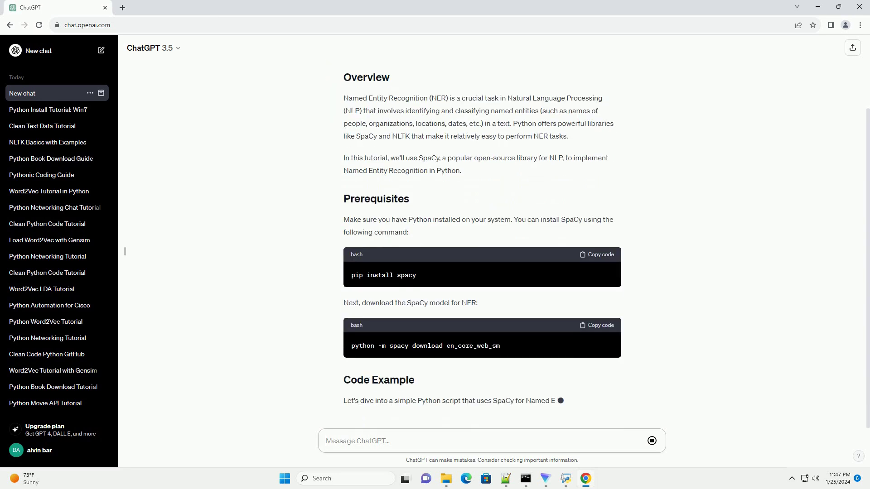
# Follow the streaming spaCy NER tutorial from prerequisites and code example down to the Conclusion.
pyautogui.scroll(-3)
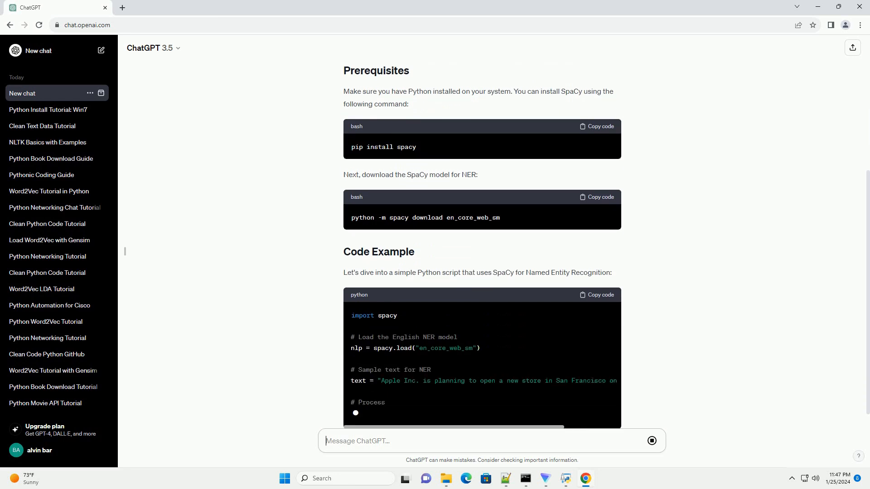
pyautogui.scroll(-3)
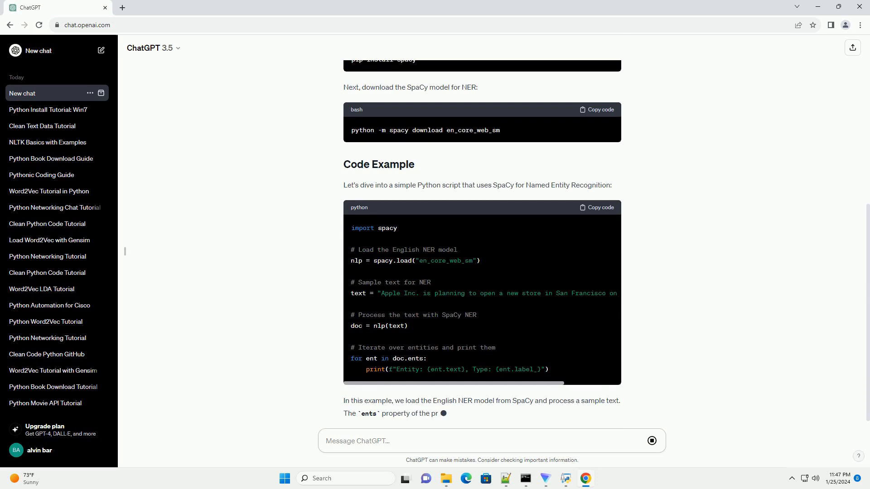
pyautogui.scroll(-3)
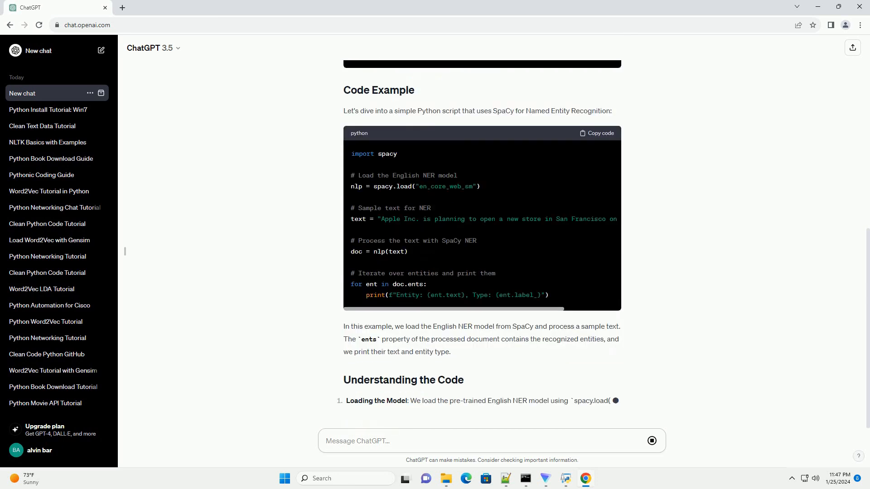
pyautogui.scroll(-3)
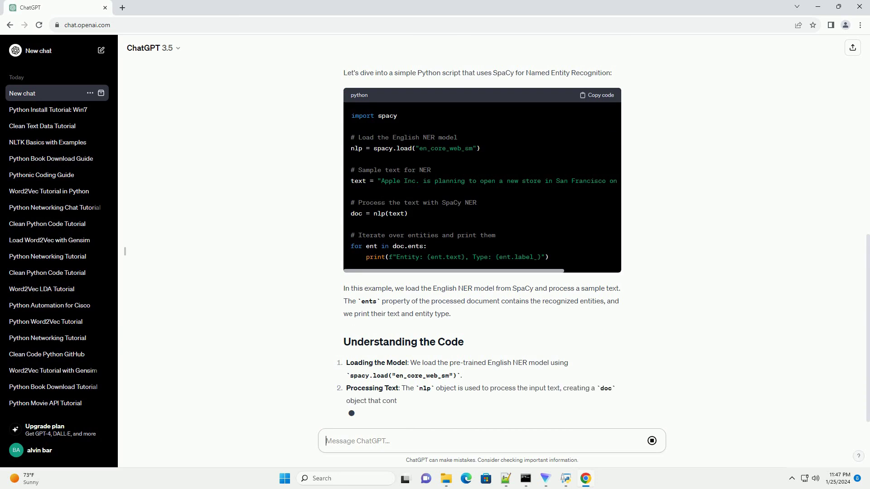
pyautogui.scroll(3)
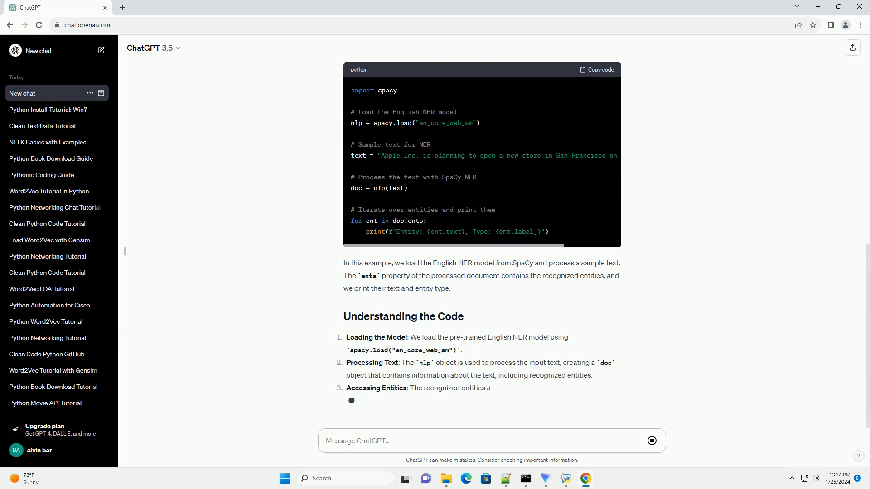
pyautogui.scroll(-3)
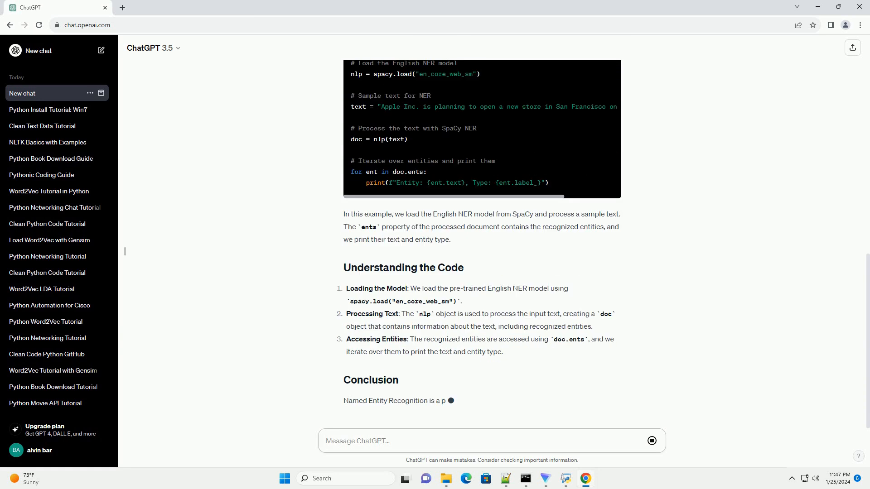
pyautogui.scroll(-3)
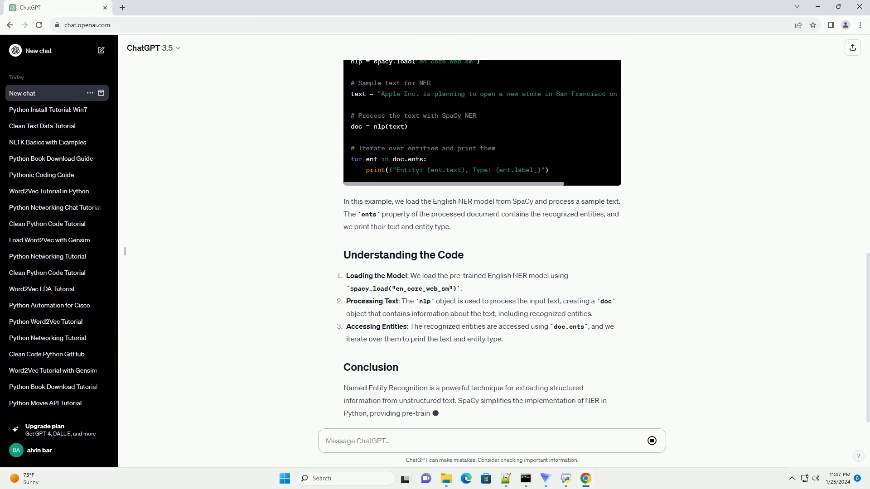
pyautogui.scroll(-3)
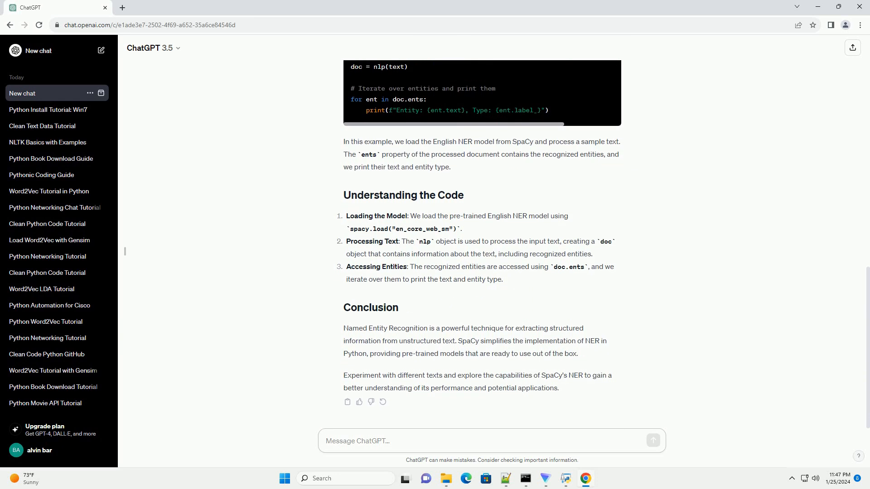
# Let the finished conversation appear in the sidebar history titled 'Python NLP NER Tutorial'.
pyautogui.click(491, 440)
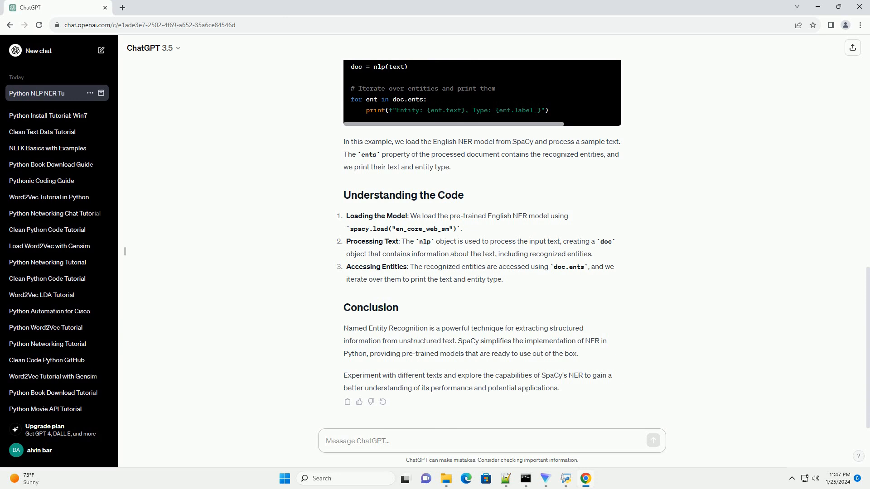
pyautogui.click(102, 50)
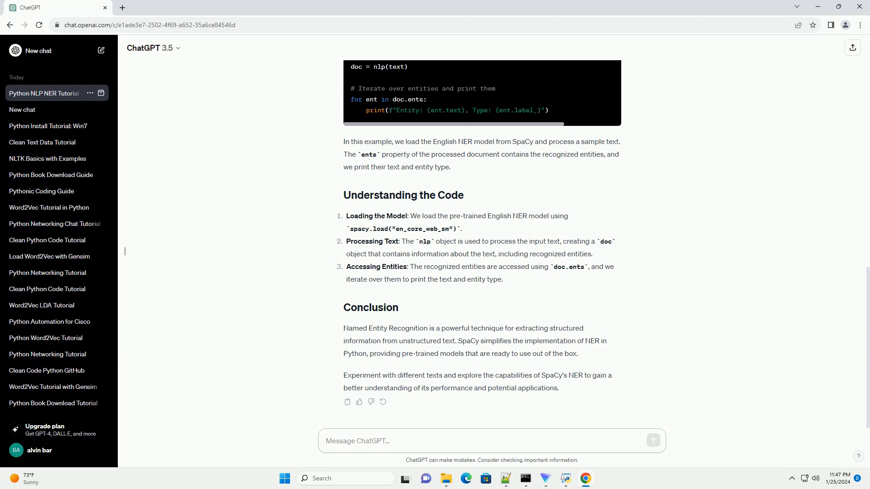
pyautogui.click(490, 441)
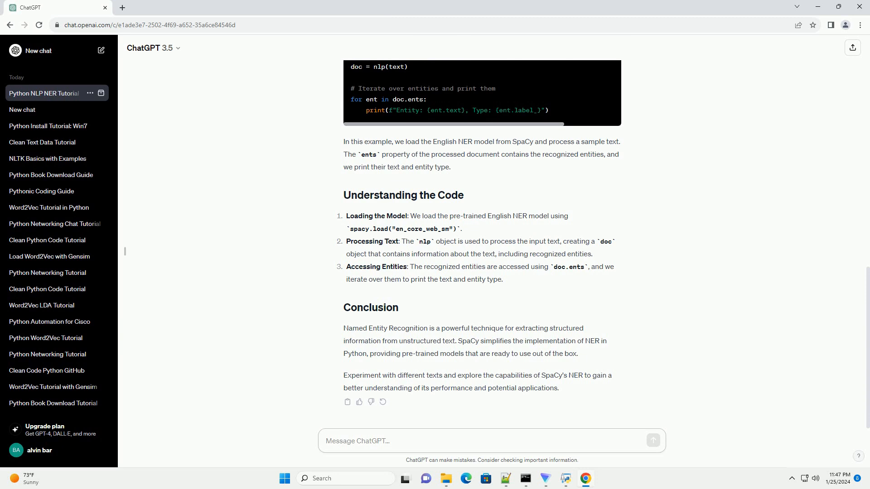
pyautogui.click(491, 440)
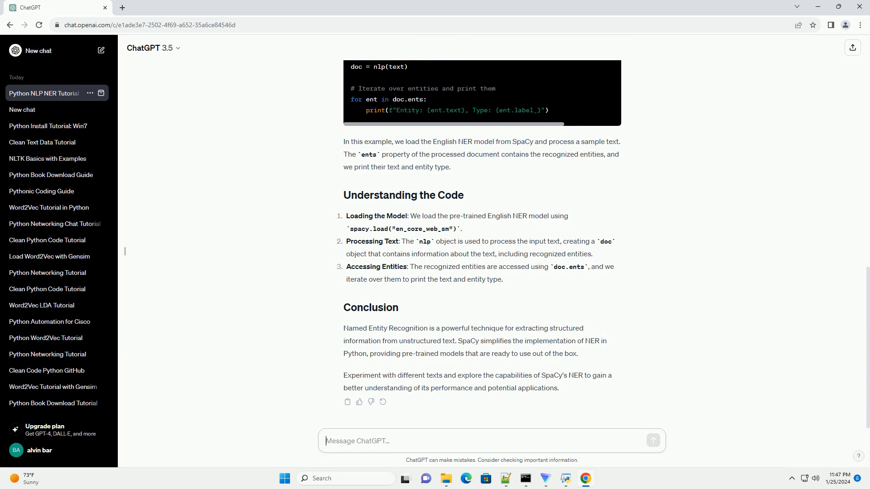